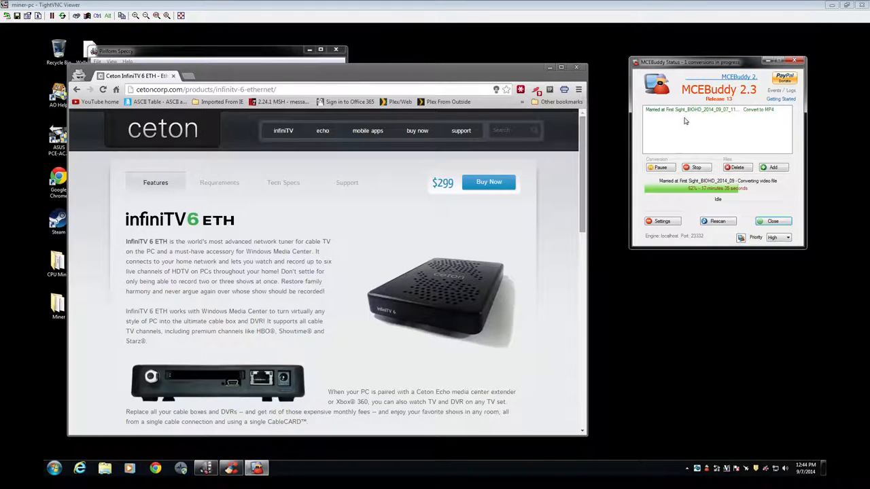
mouse_move(692, 109)
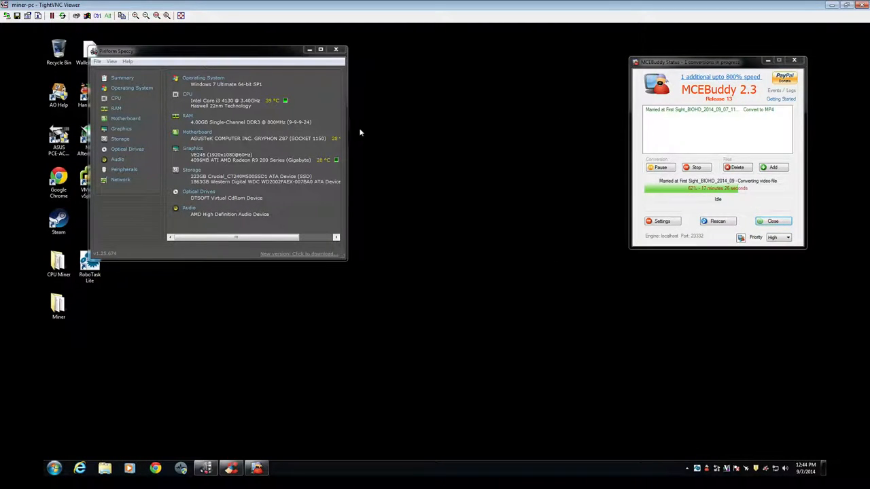
mouse_move(307, 405)
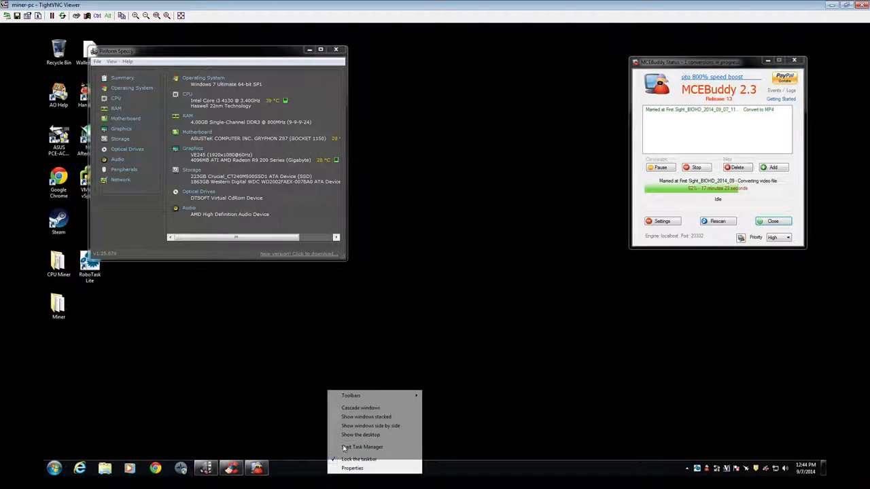
click(361, 447)
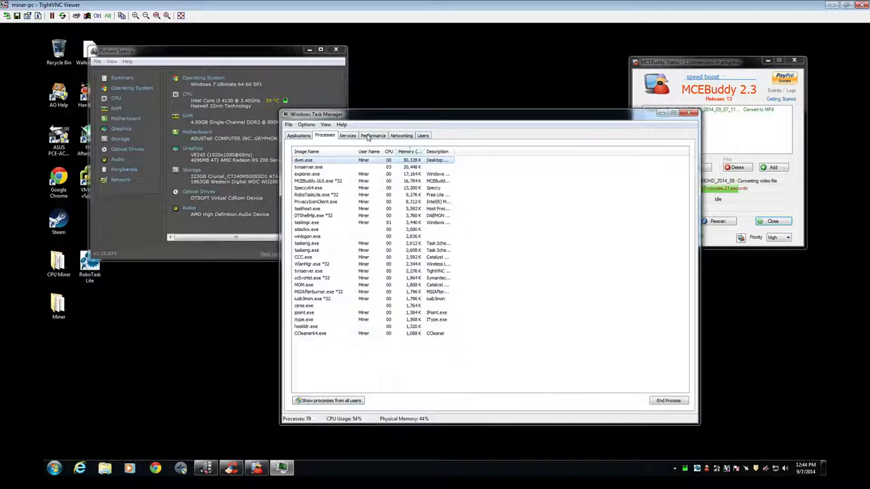
click(373, 135)
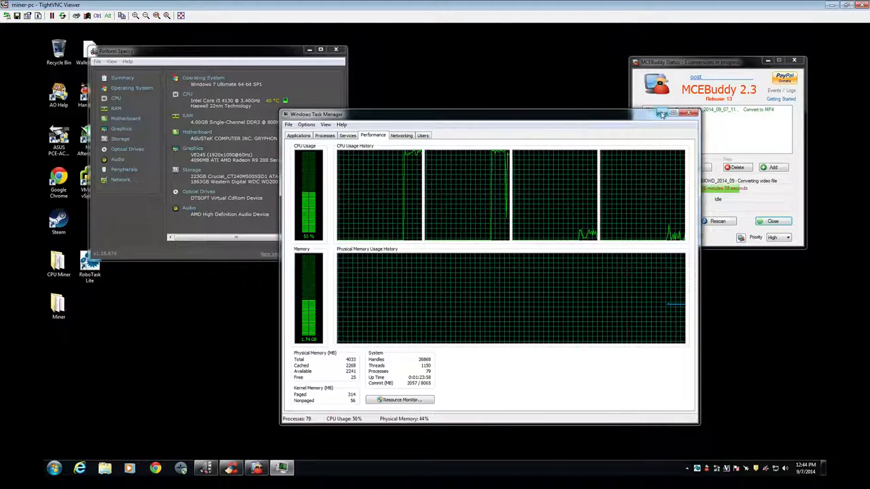
click(688, 113)
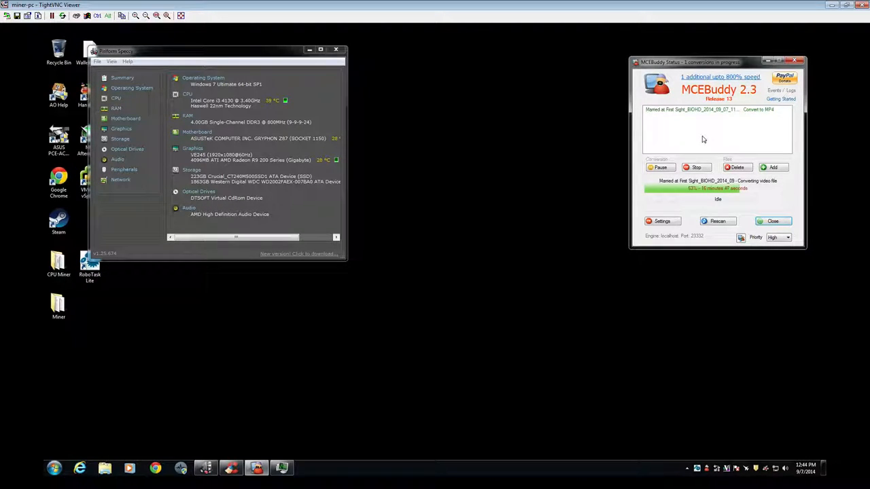
mouse_move(491, 342)
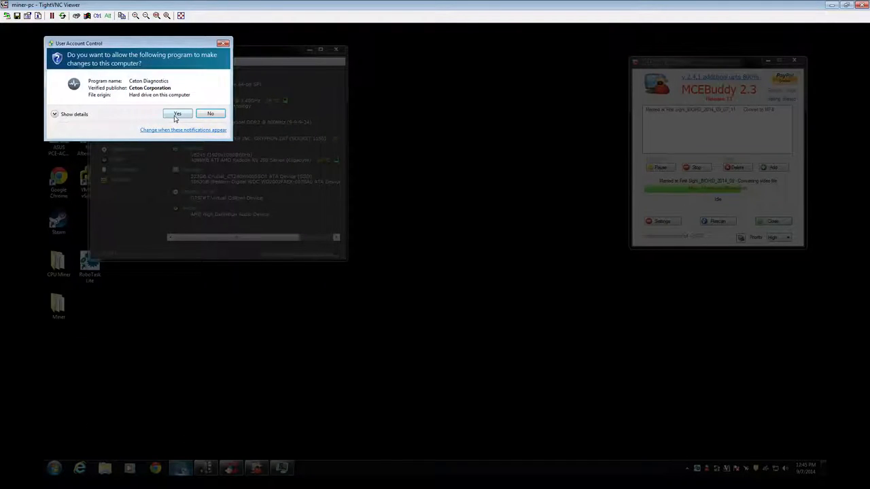
Allow Ceton Diagnostics through UAC and open the detected InfiniTV tuner's device webpage from Devices.
click(178, 113)
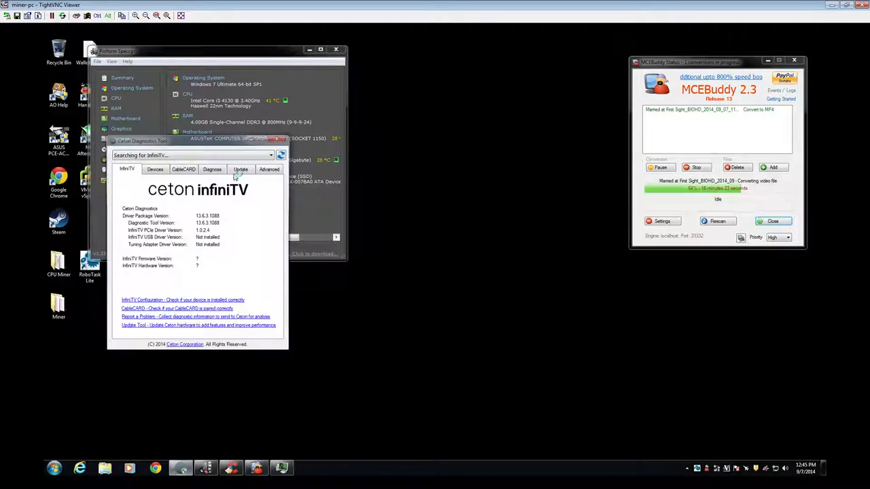
click(155, 169)
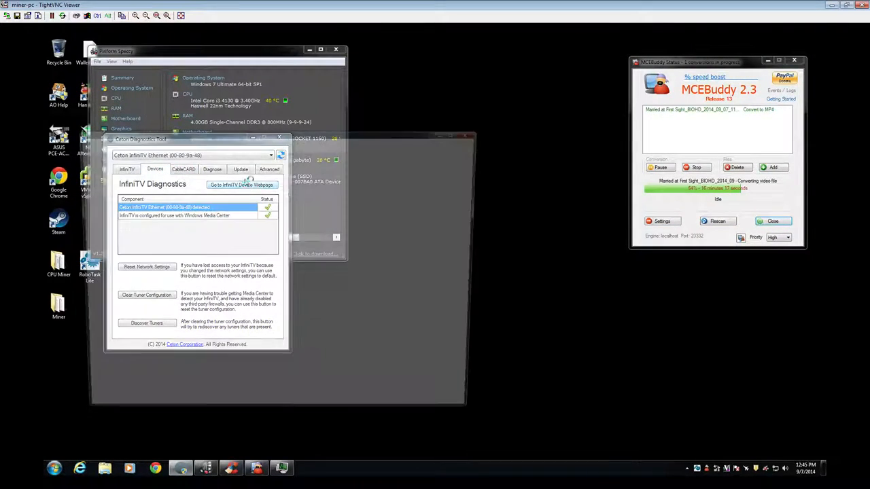
click(242, 184)
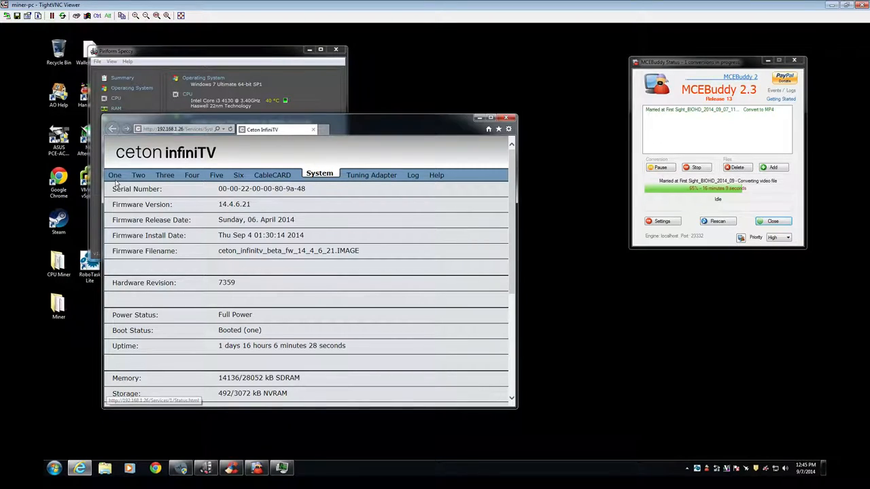
Show tuner One's status page with signal level, carrier lock and CableCARD state.
scroll(down, 3)
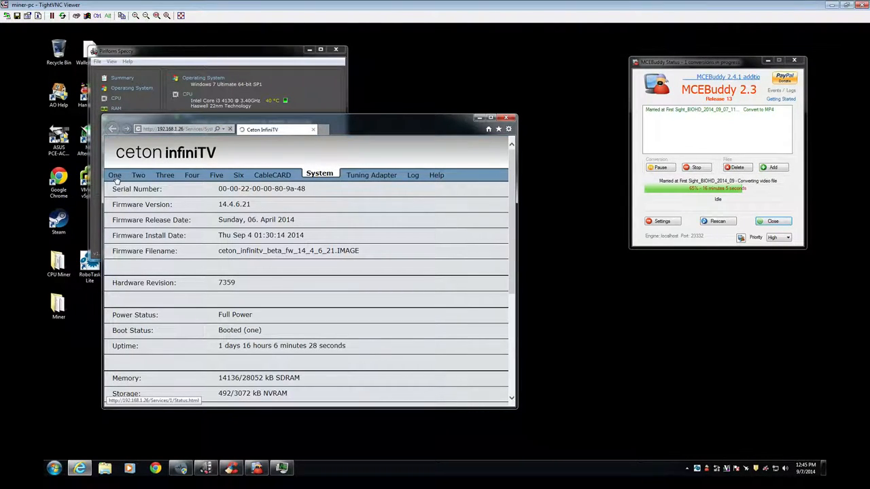
click(114, 174)
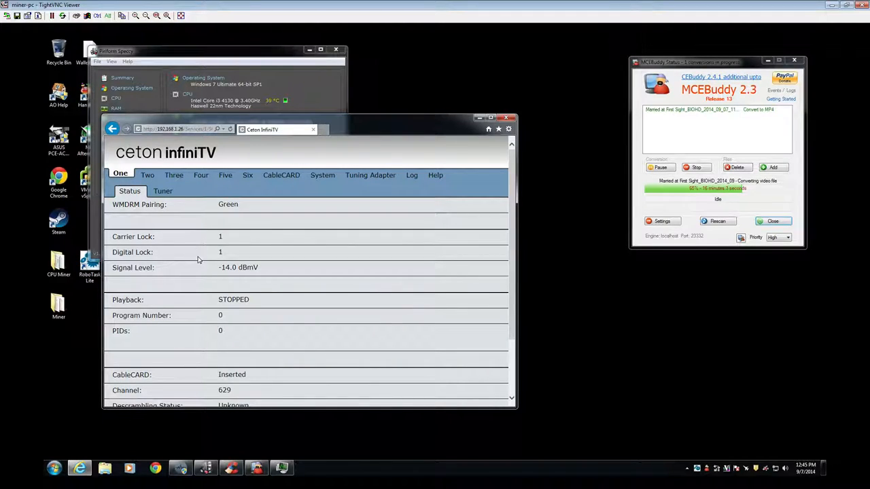
Review the InfiniTV System information and Tuning Adapter status pages.
scroll(down, 3)
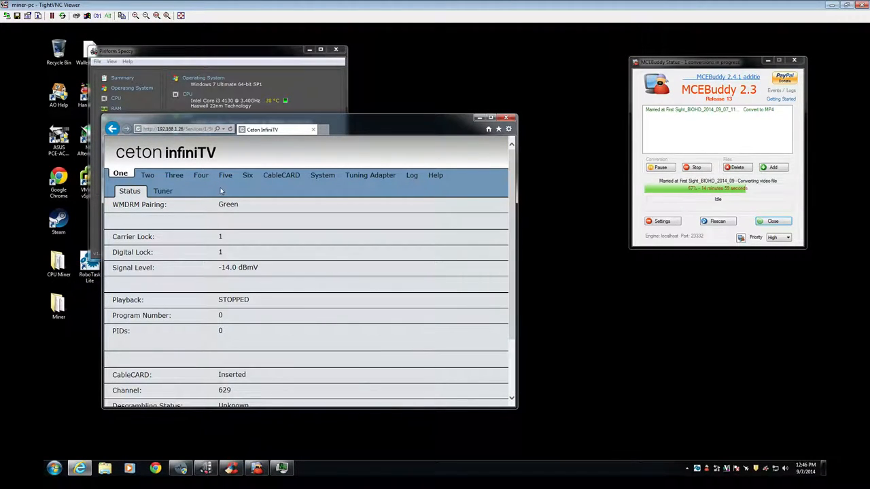
mouse_move(281, 176)
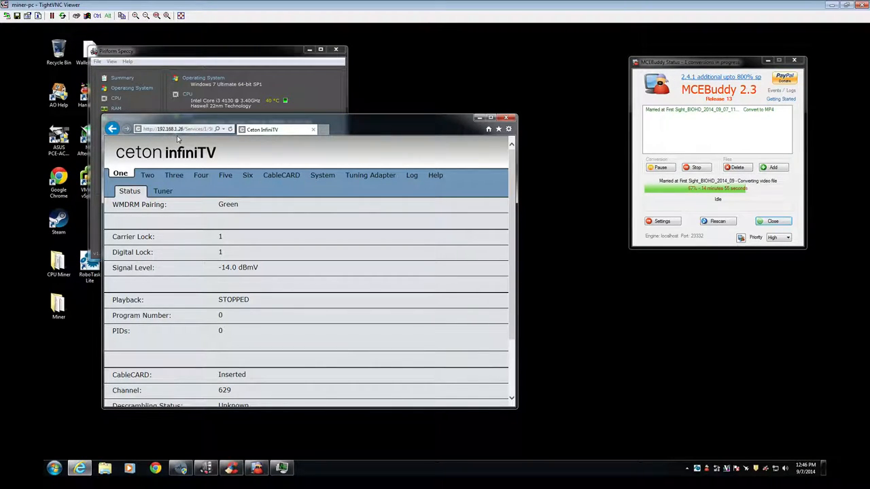
mouse_move(225, 175)
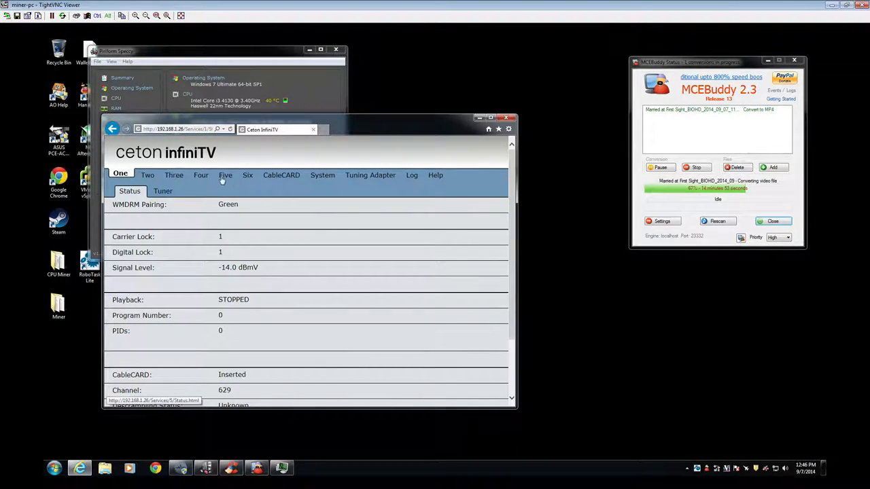
click(320, 175)
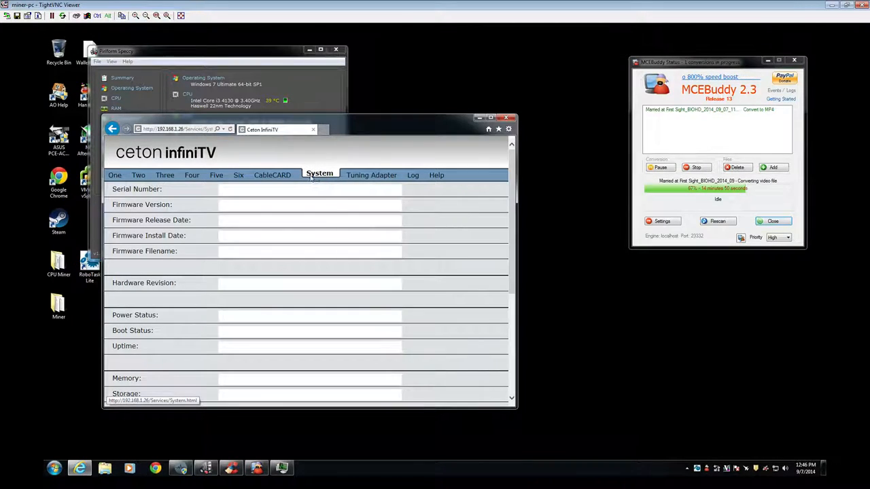
scroll(down, 3)
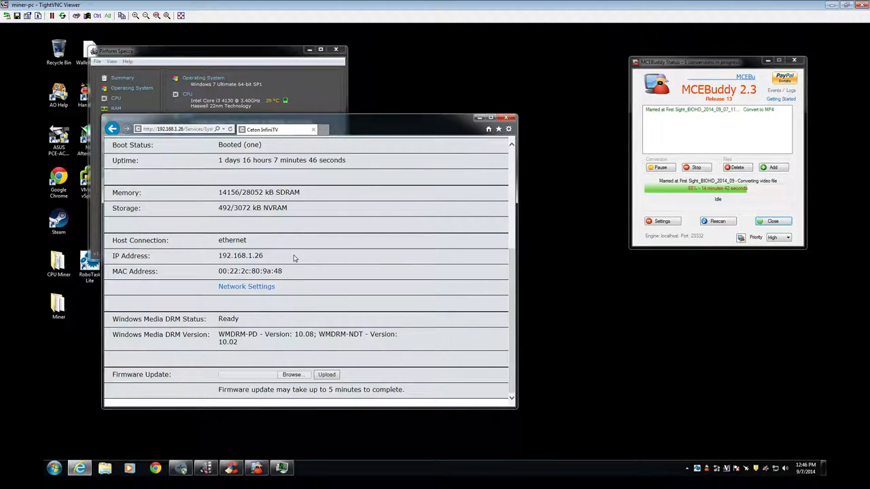
click(320, 175)
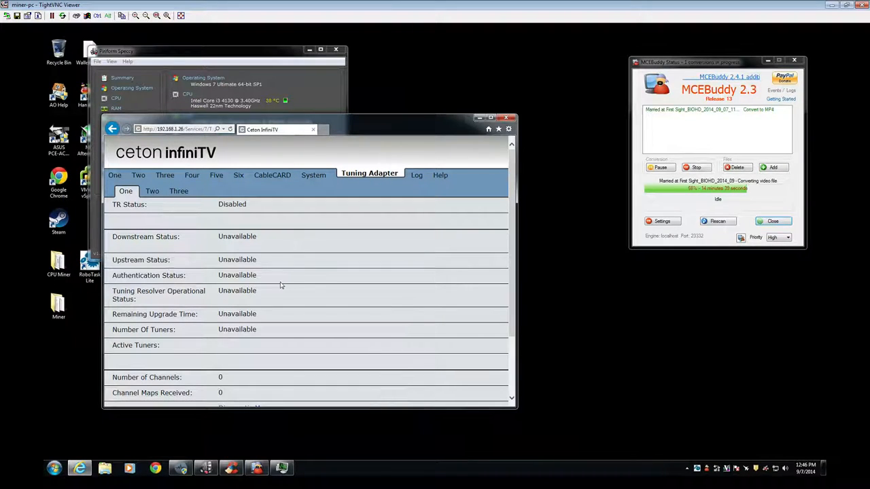
scroll(down, 3)
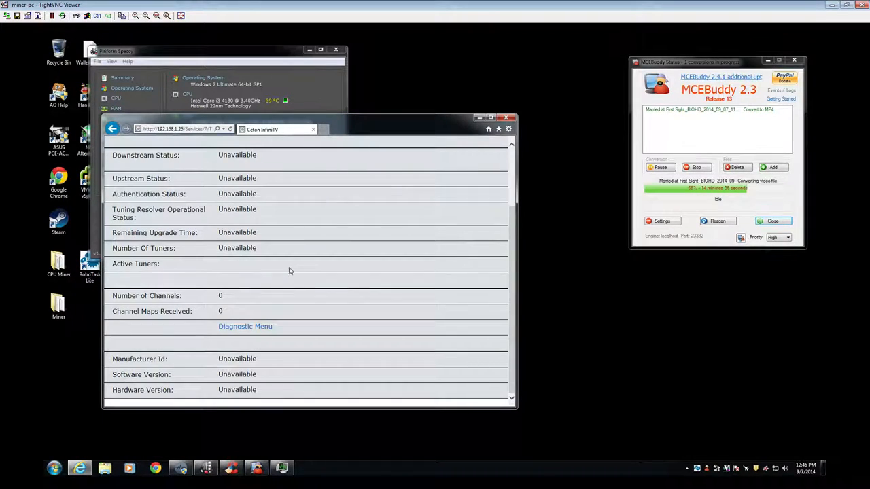
Return to the Ceton Diagnostics Tool from the web page's Diagnostic Menu.
click(245, 326)
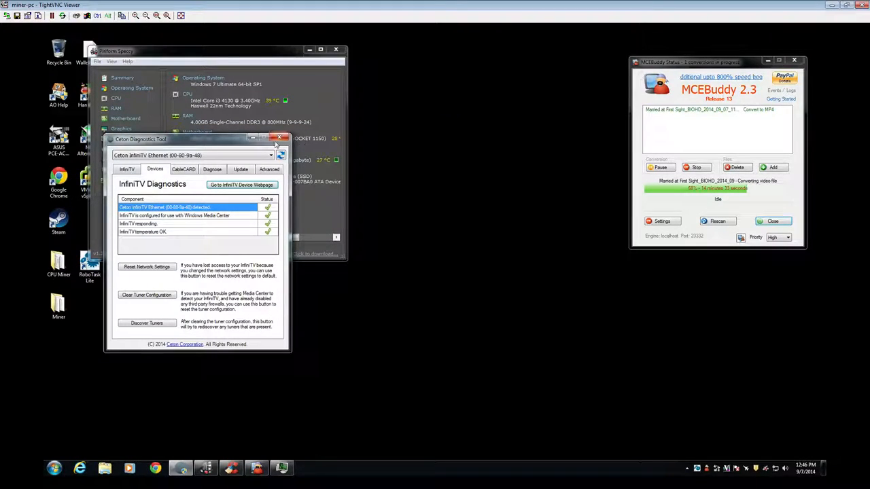
Close the Ceton Diagnostics Tool window.
click(280, 138)
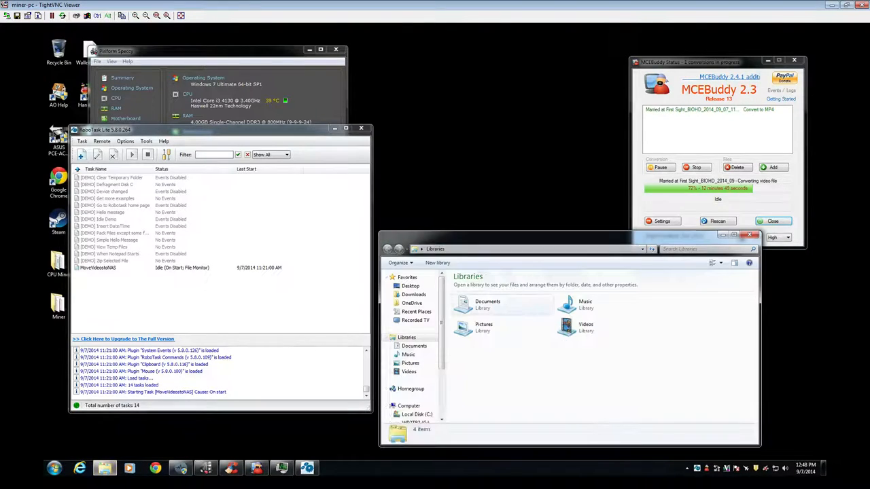
Check the G: drive's Recorded TV folder with one recording, then the empty Compressed folder.
click(409, 406)
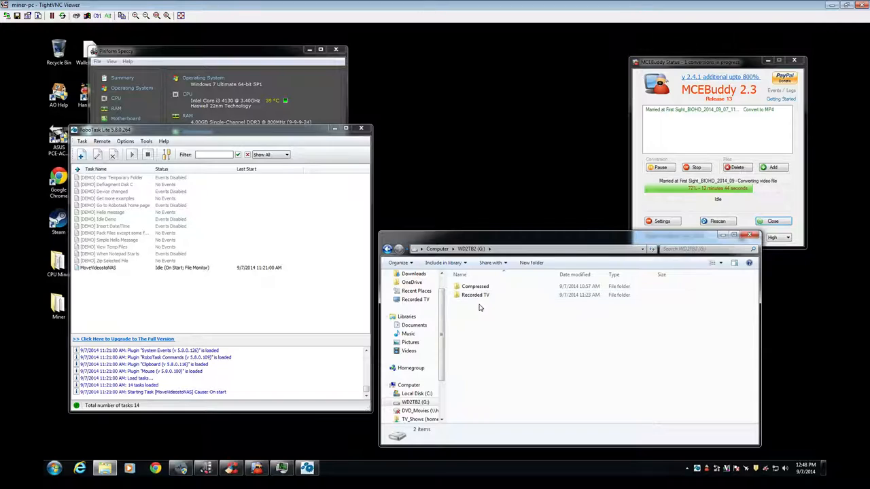
double_click(475, 294)
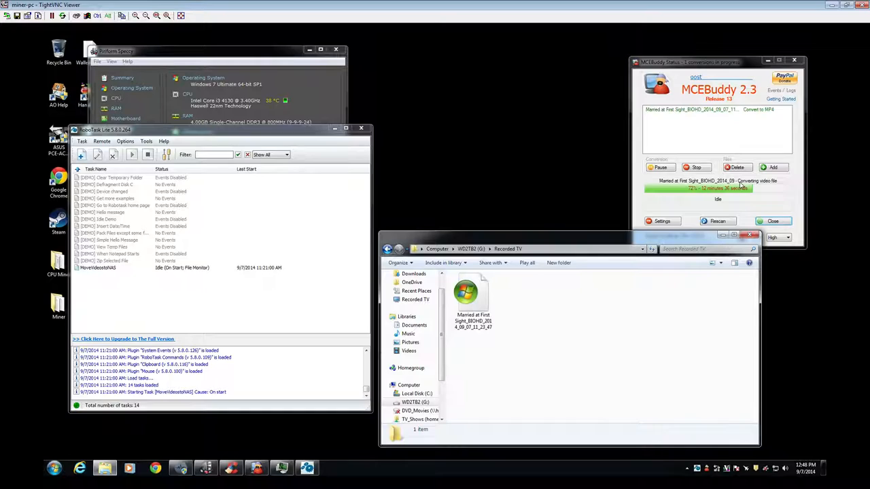
mouse_move(678, 139)
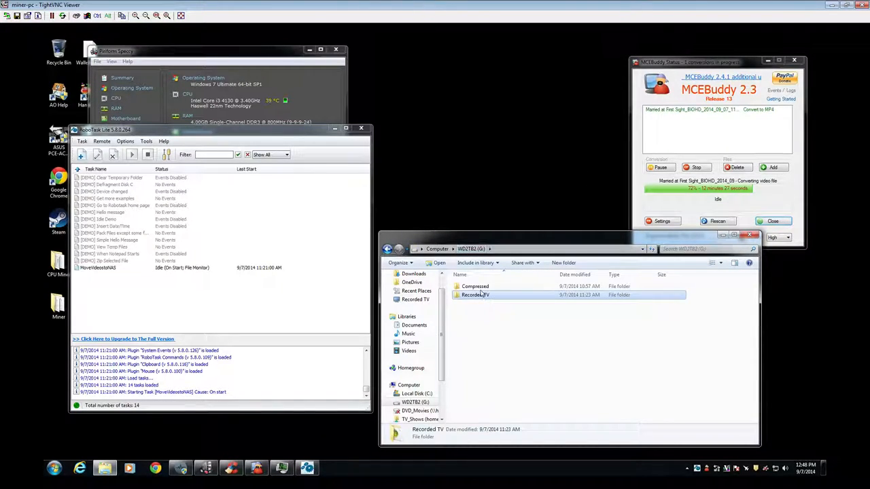
double_click(475, 286)
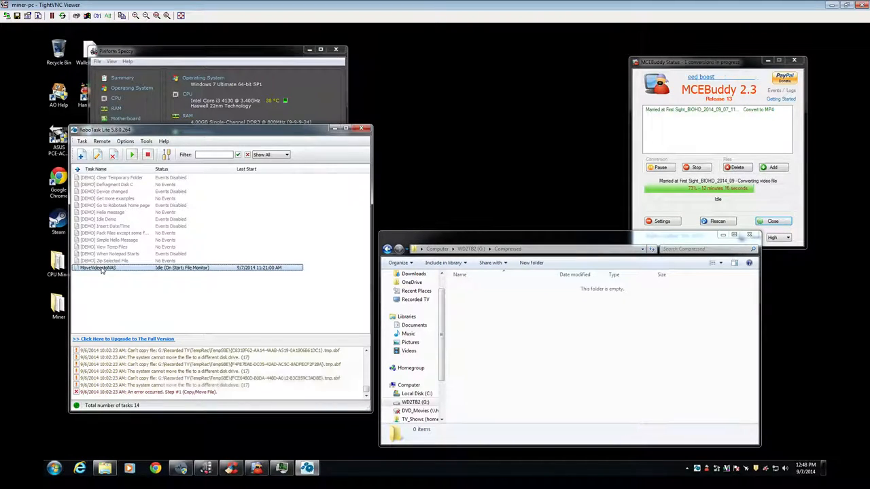
Open the MoveVideostoNAS task's Copy/Move File step moving G:\Compressed to the NAS TV Shows folder.
double_click(97, 267)
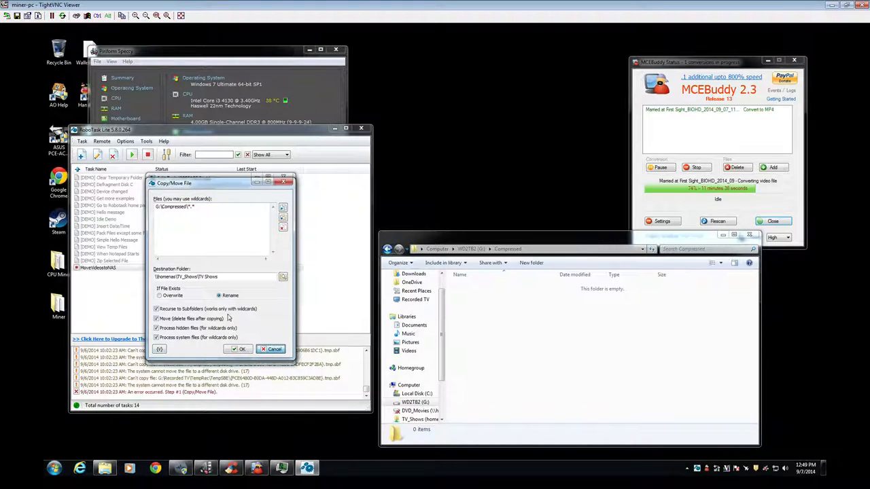
Cancel the Copy/Move File settings and view the task's Triggering Events.
click(238, 348)
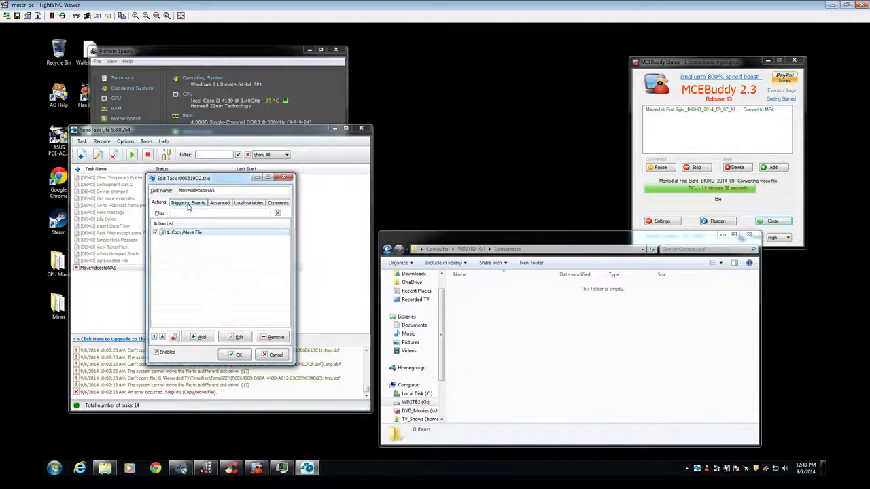
click(189, 202)
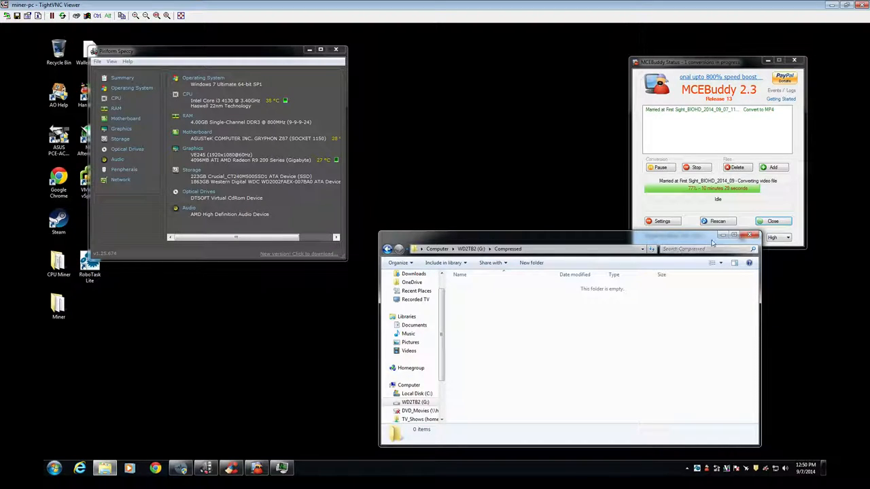
Close the Compressed folder Explorer window on the remote desktop.
click(752, 234)
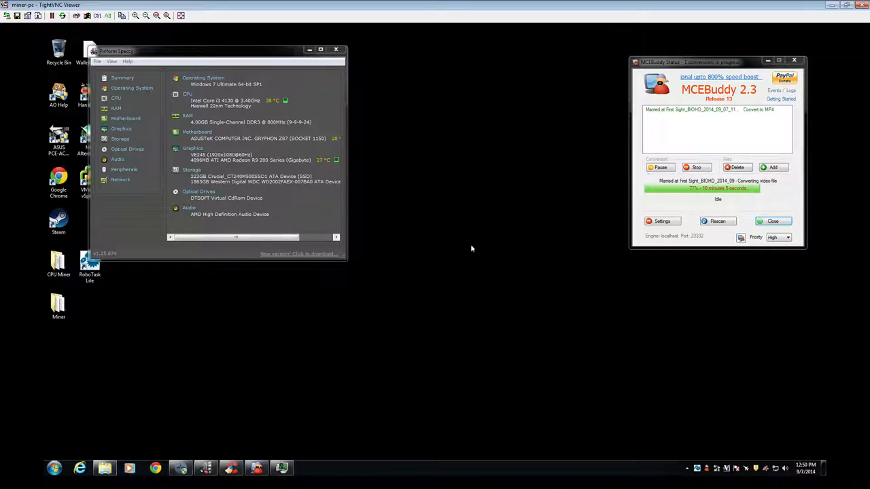
mouse_move(459, 297)
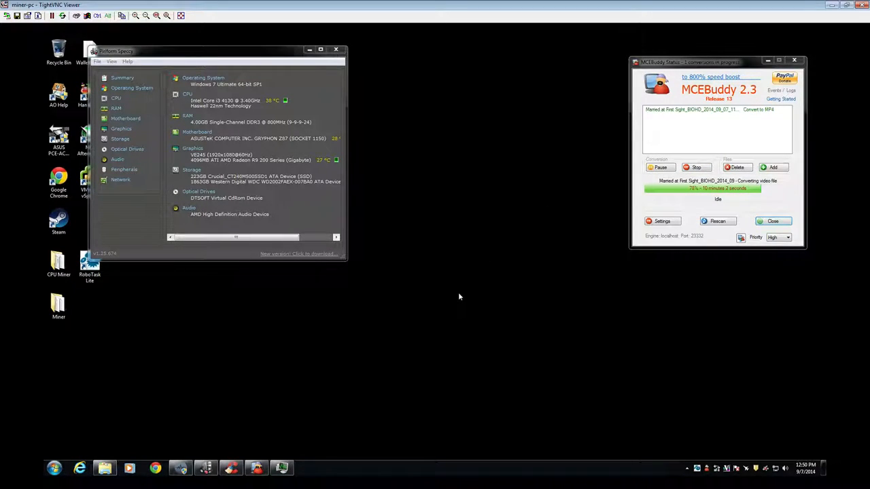